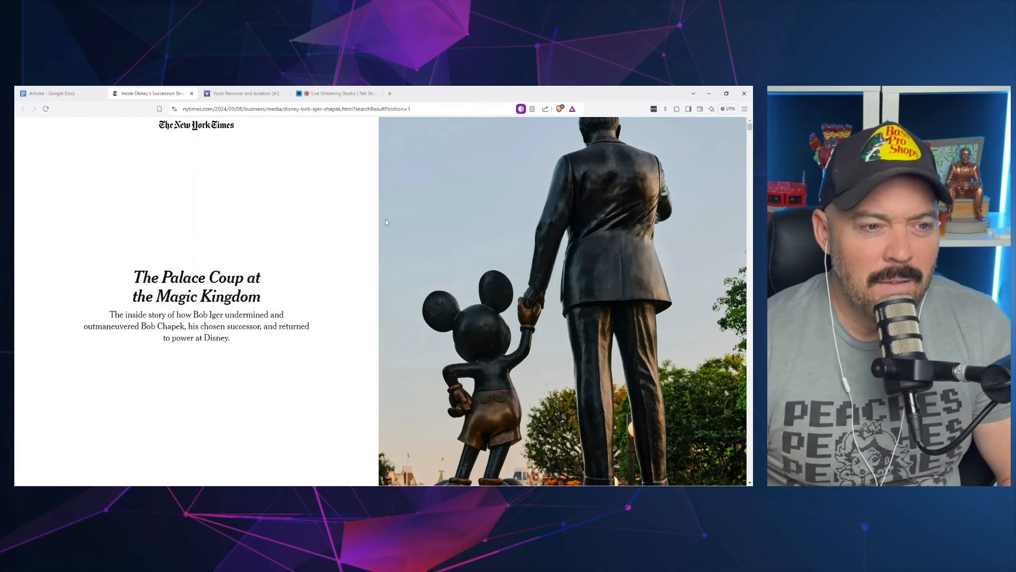
pyautogui.moveTo(395, 213)
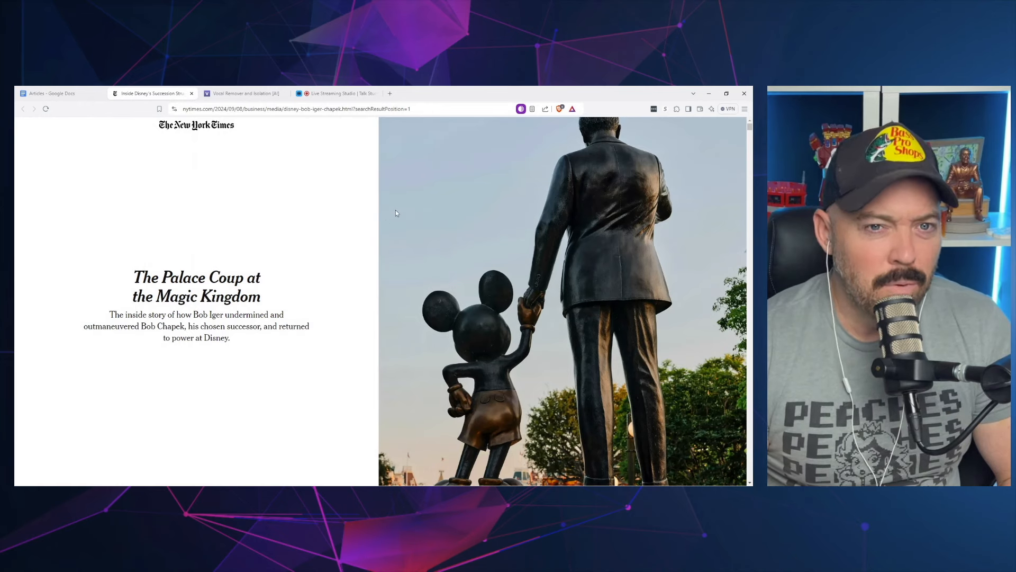
pyautogui.moveTo(386, 217)
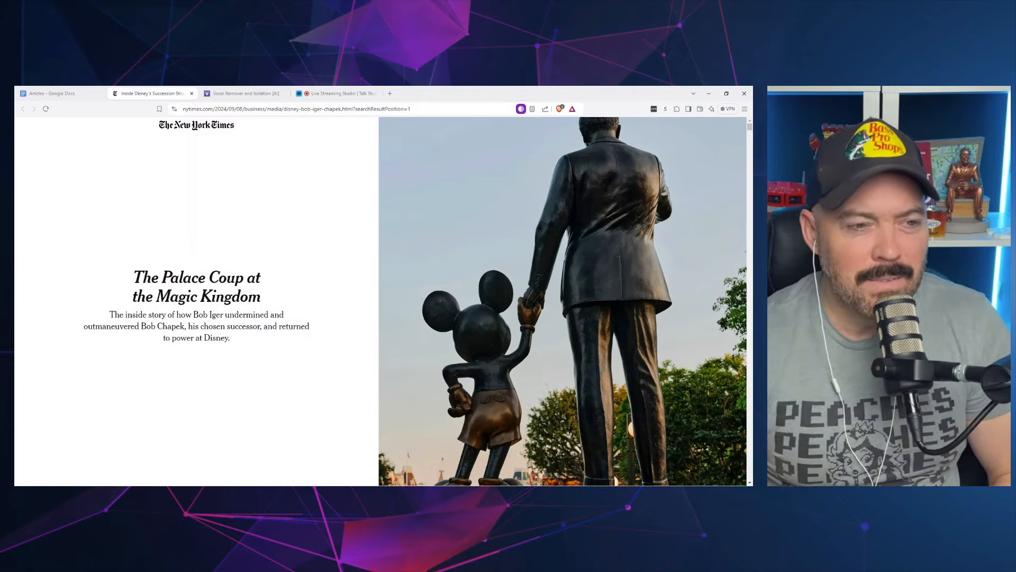
pyautogui.moveTo(399, 216)
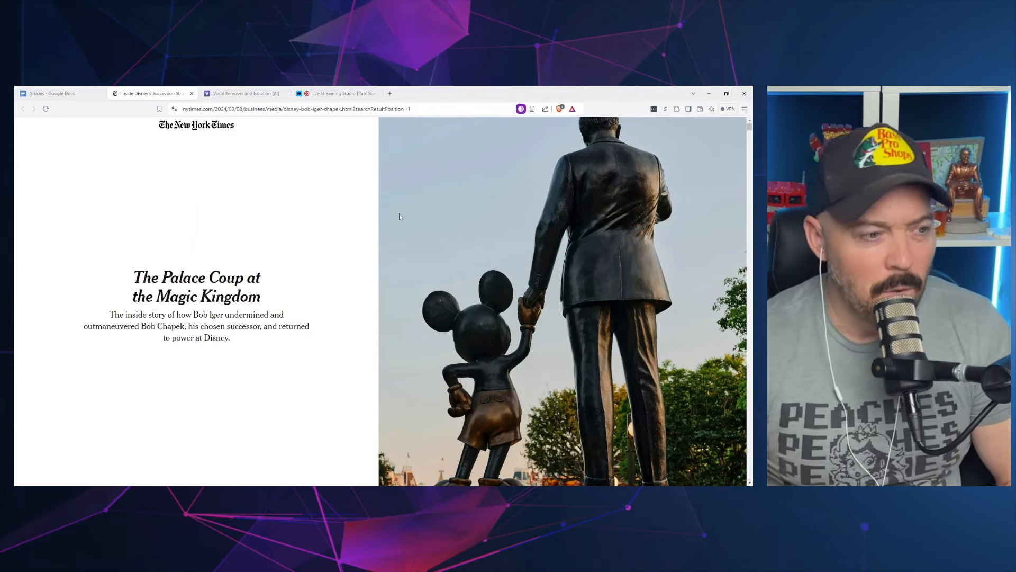
# Scroll past the NYT headline to the byline and opening paragraphs about Chapek and Iger
pyautogui.scroll(-3)
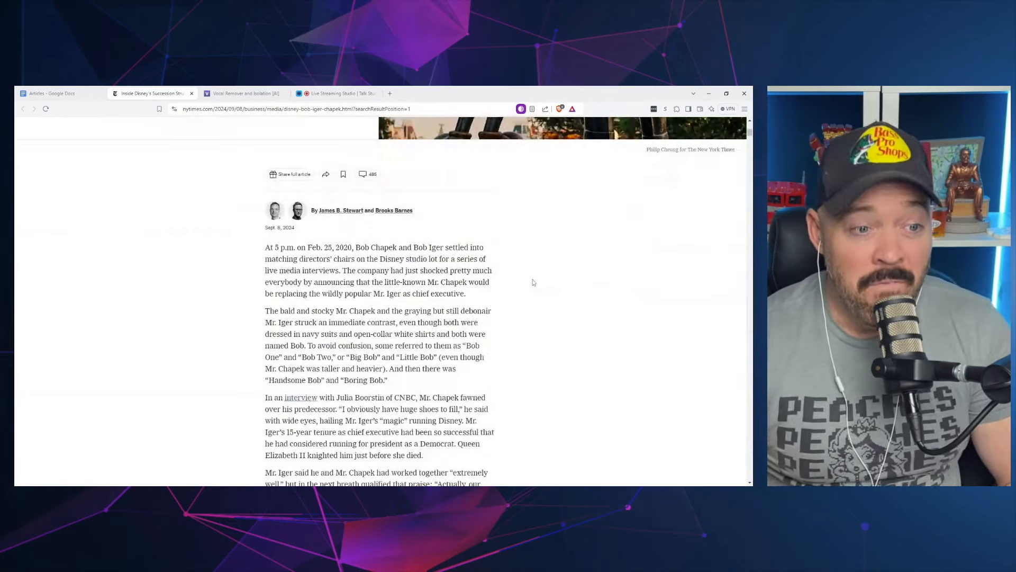
pyautogui.scroll(-3)
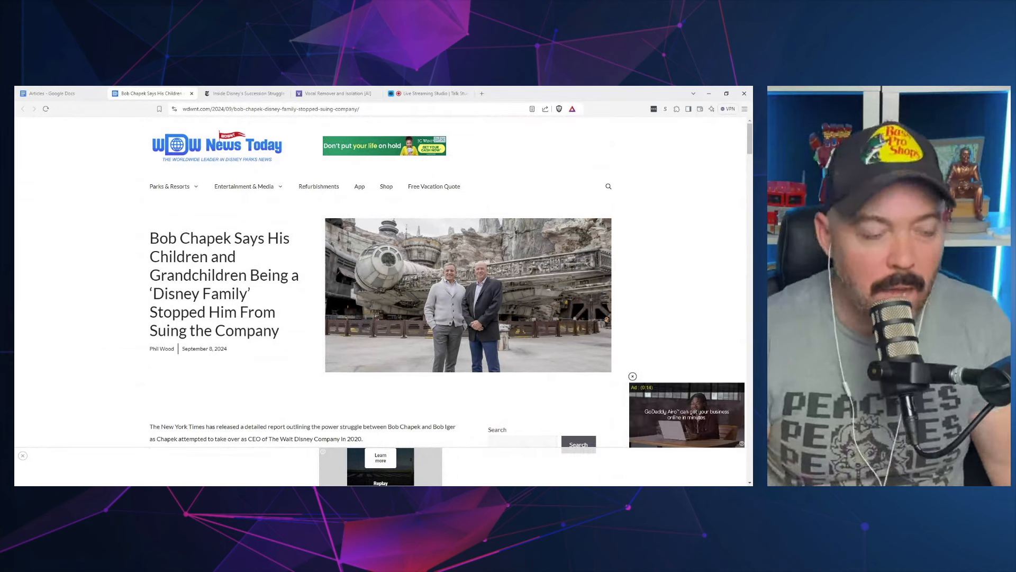
# Read down the WDW News Today article on the Iger-to-Chapek transition to Susan Arnold's 'Give him a wide berth' warning
pyautogui.scroll(-3)
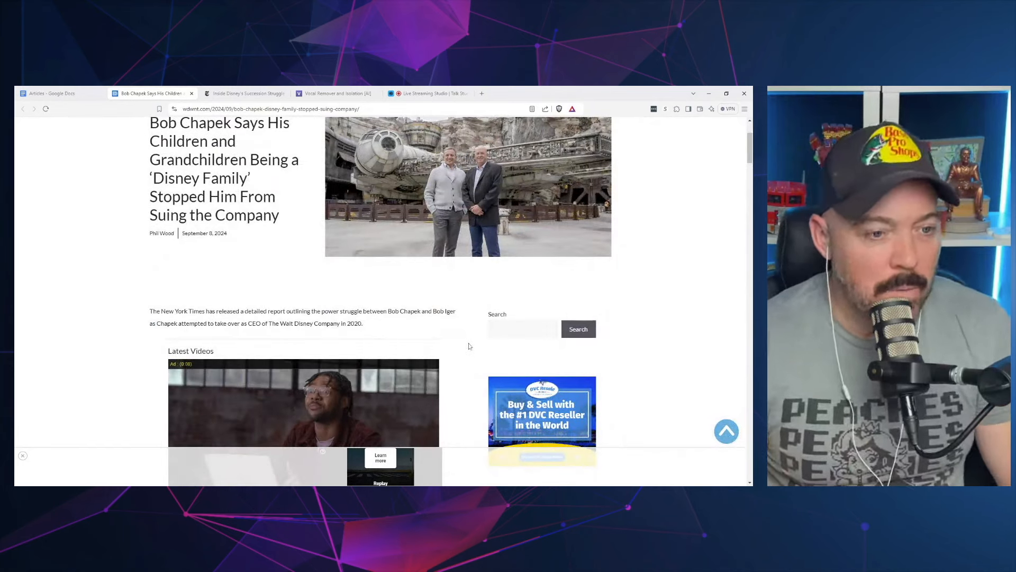
pyautogui.scroll(-3)
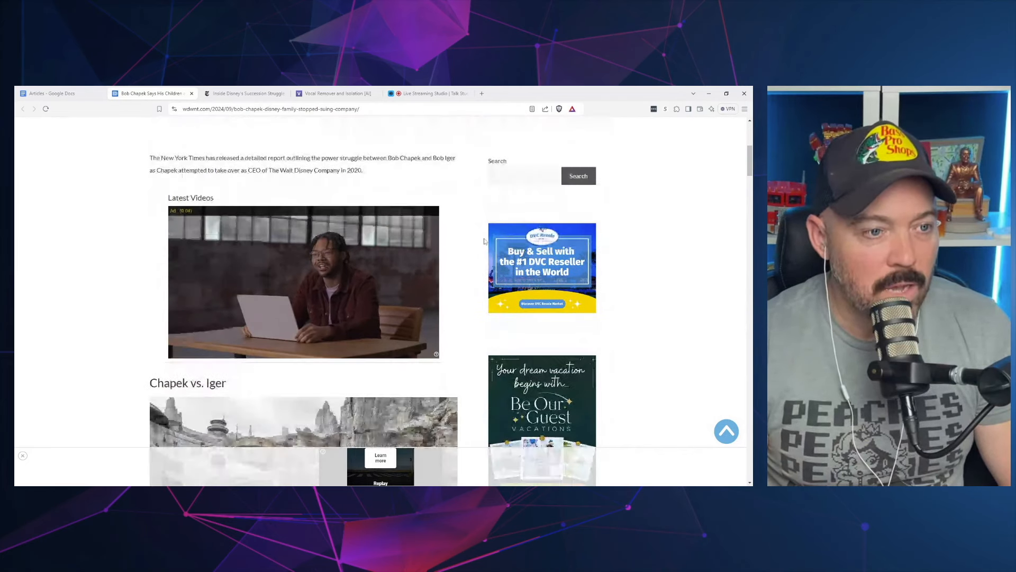
pyautogui.scroll(-3)
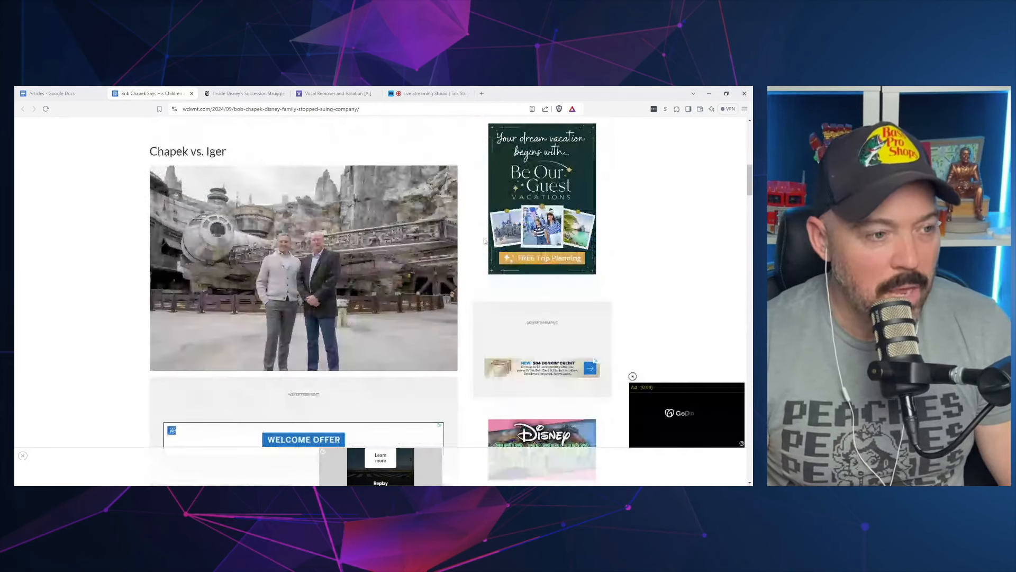
pyautogui.scroll(-3)
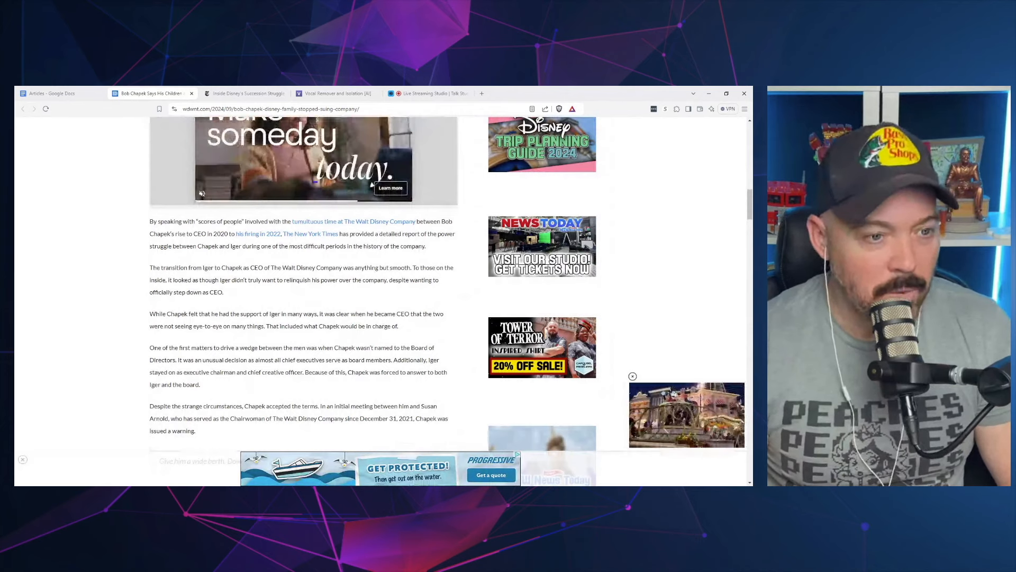
pyautogui.scroll(-3)
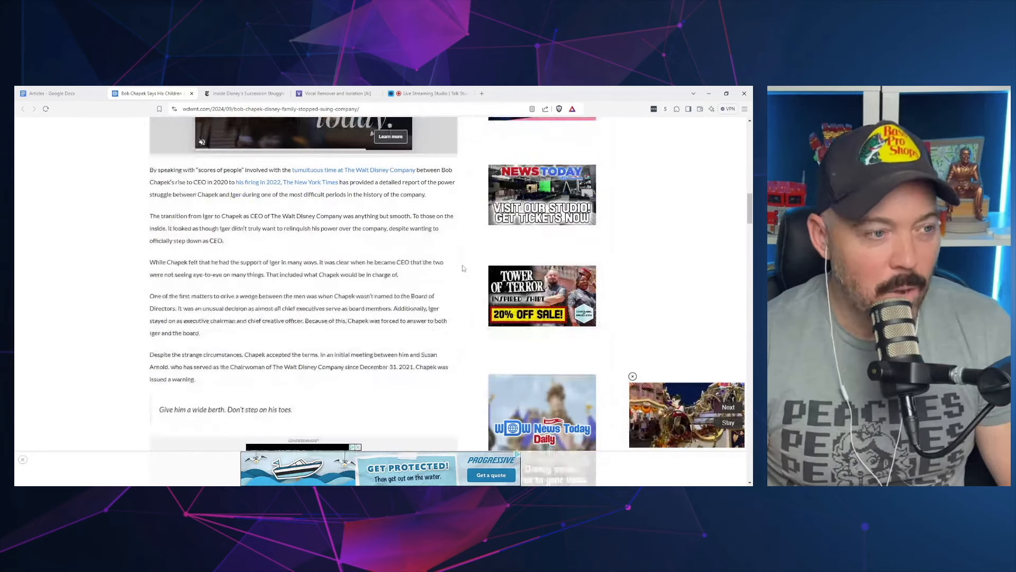
pyautogui.scroll(-3)
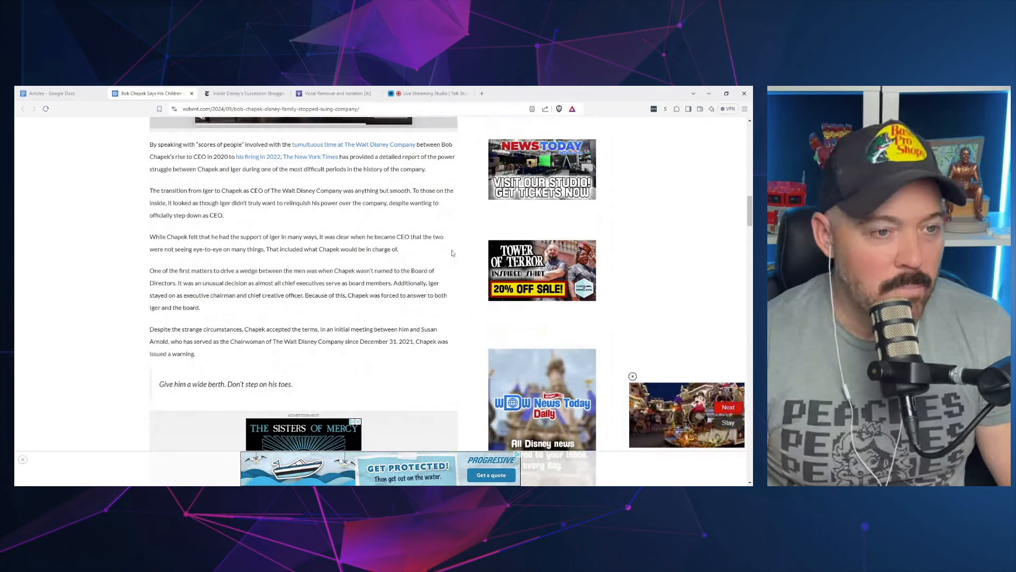
pyautogui.scroll(-3)
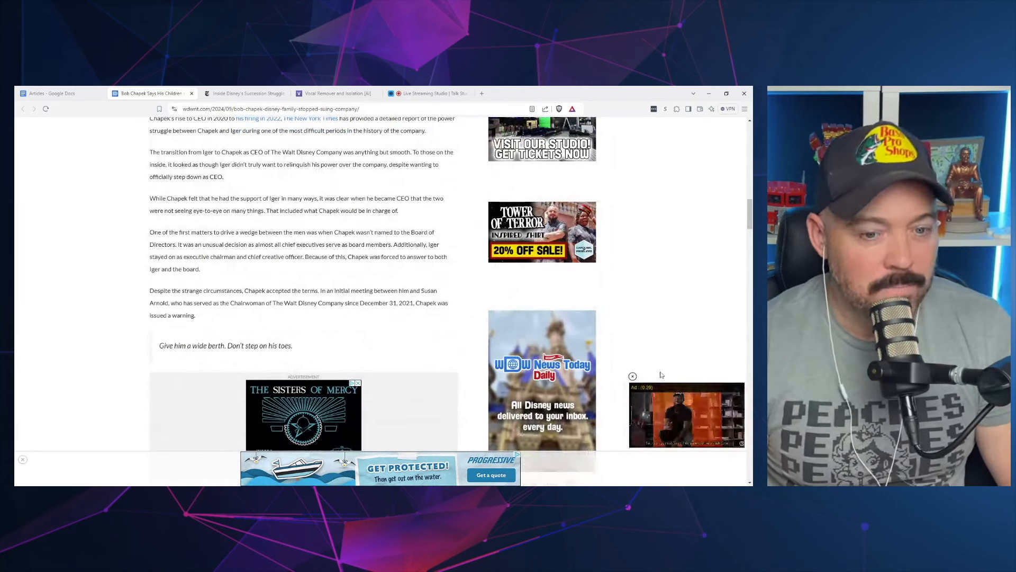
pyautogui.click(633, 376)
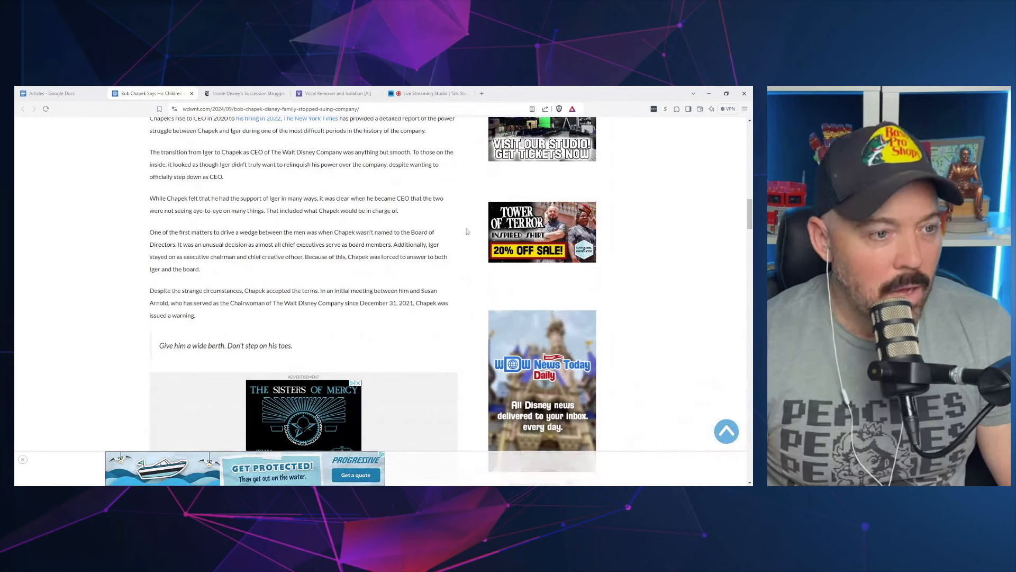
pyautogui.scroll(3)
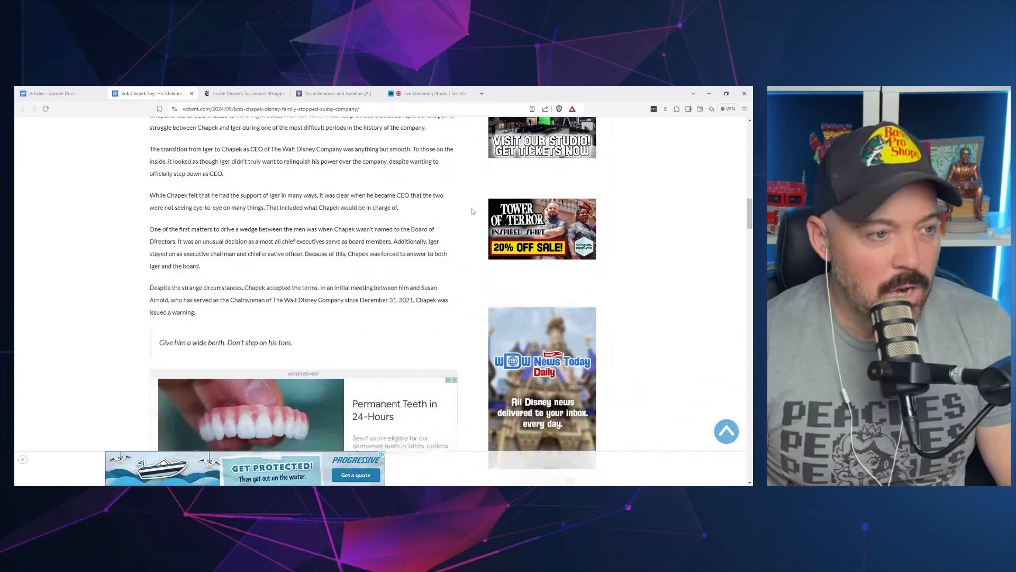
pyautogui.scroll(-3)
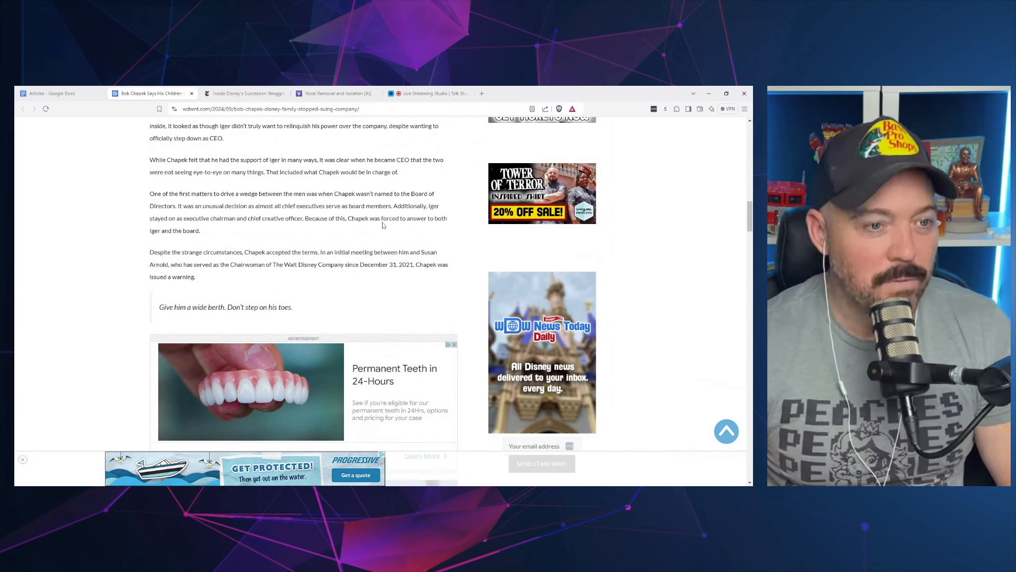
pyautogui.moveTo(438, 235)
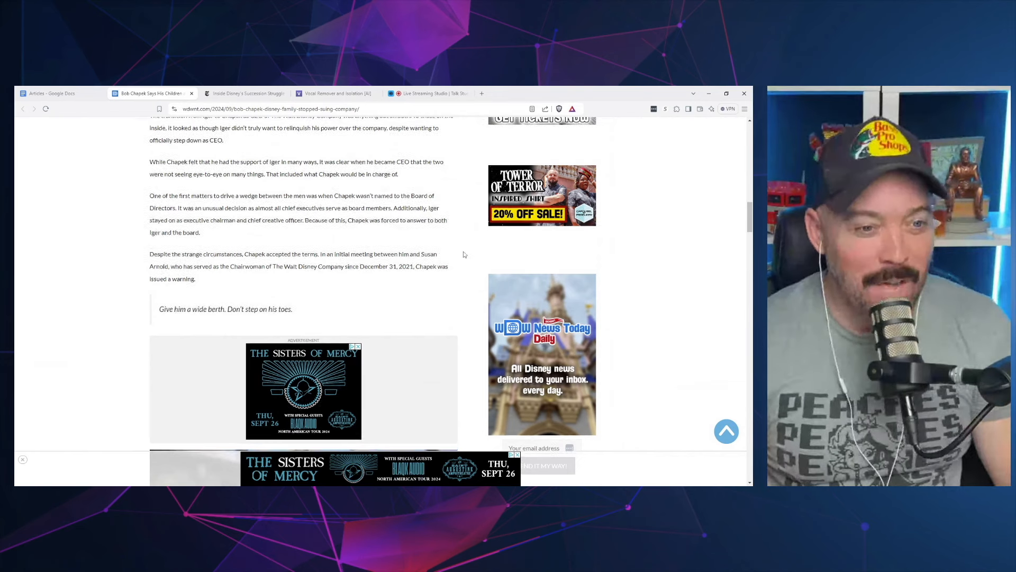
pyautogui.scroll(3)
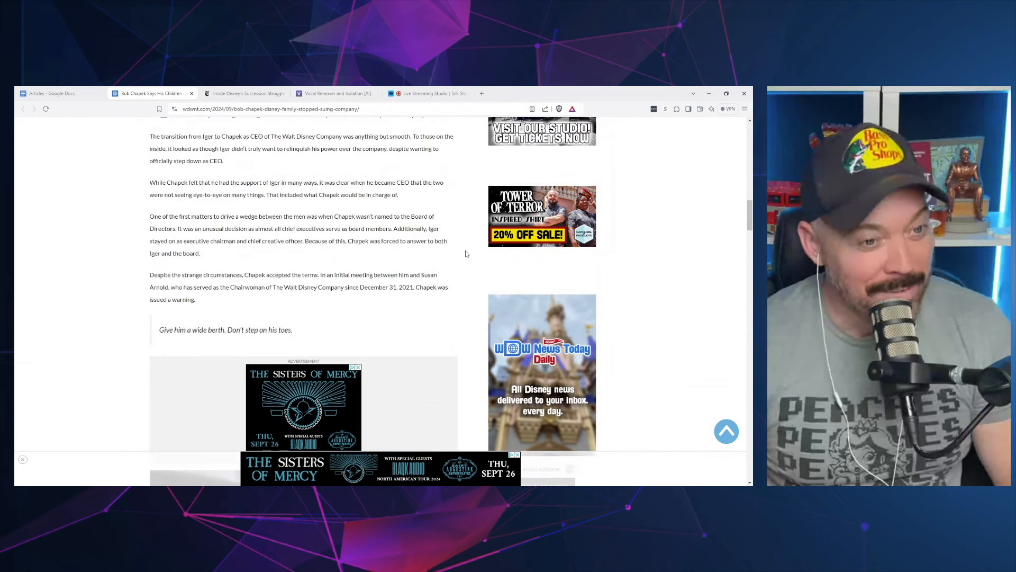
pyautogui.scroll(3)
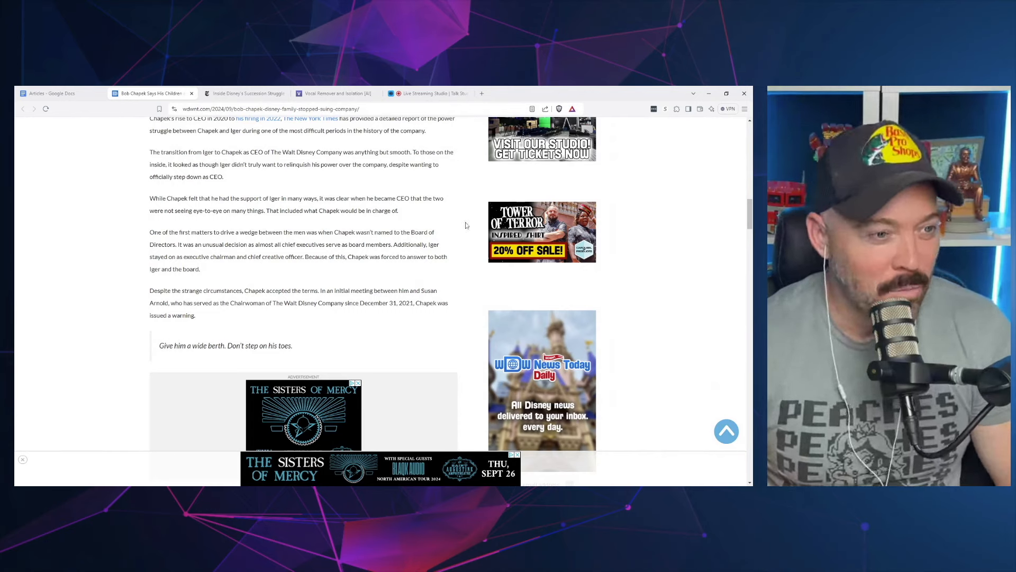
pyautogui.scroll(-3)
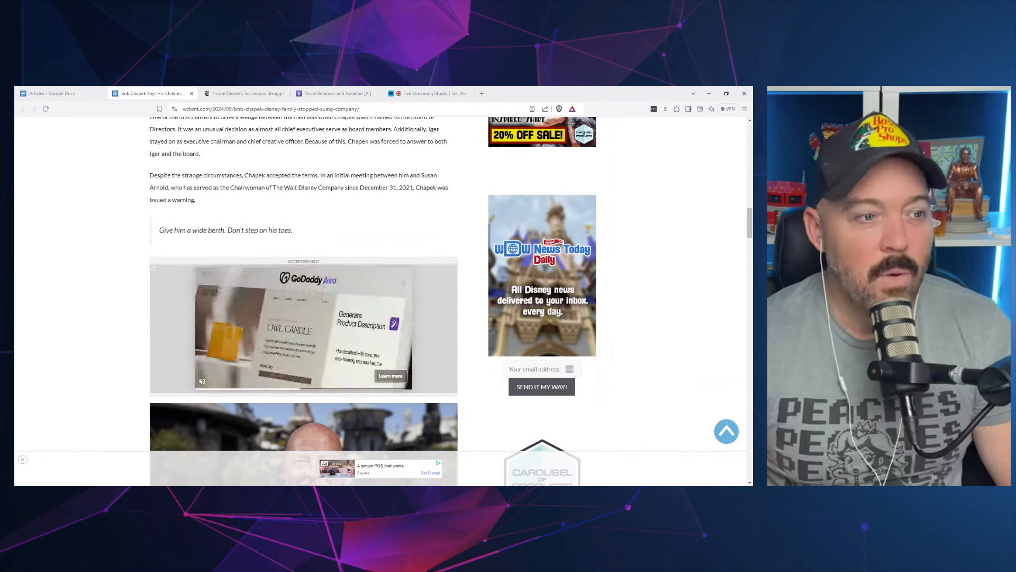
pyautogui.scroll(-3)
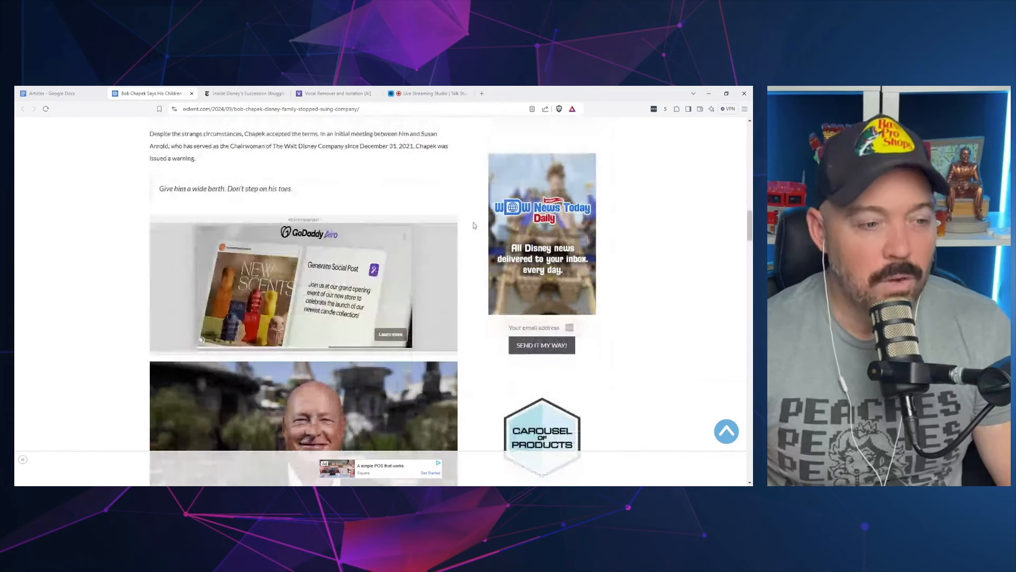
# Read down to the paragraphs on Chapek's CEO takeover, the furlough dispute and the board naming him a director
pyautogui.scroll(-3)
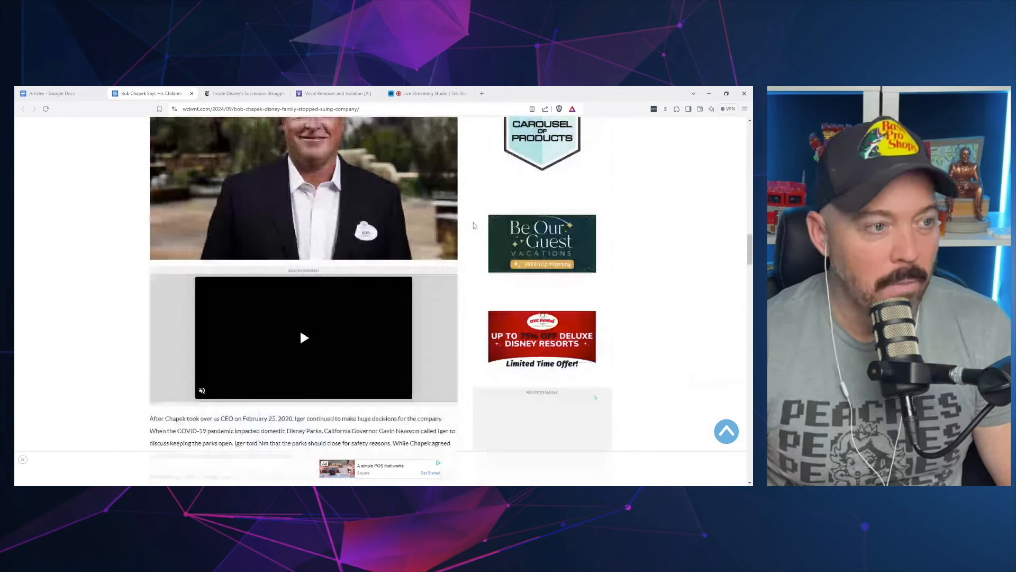
pyautogui.scroll(-3)
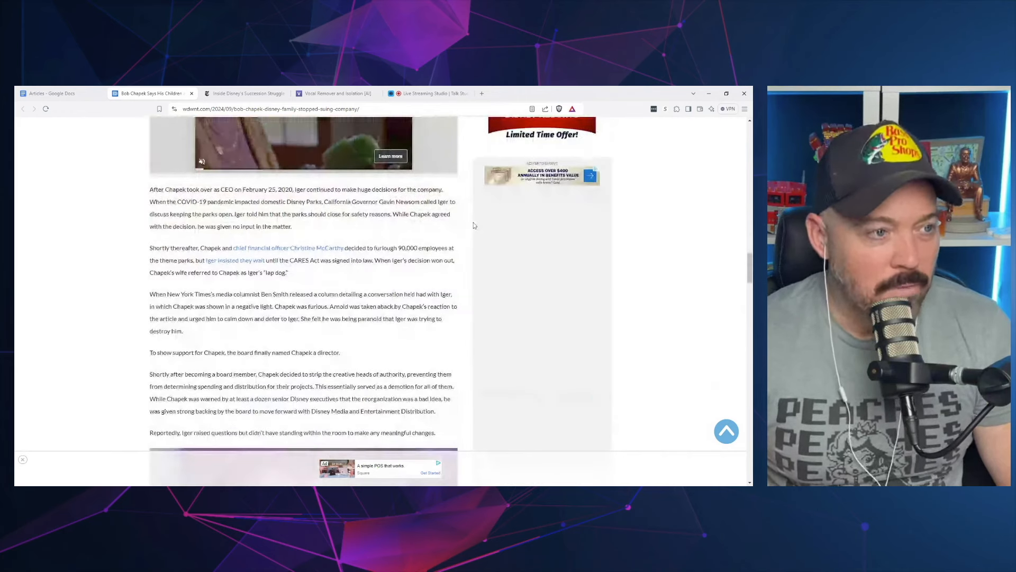
pyautogui.scroll(-3)
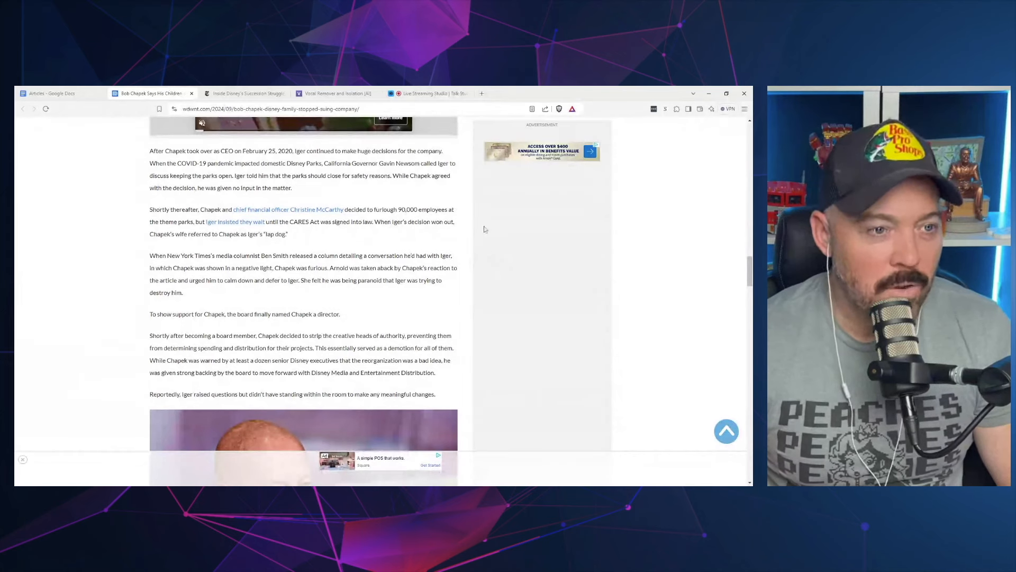
pyautogui.moveTo(470, 206)
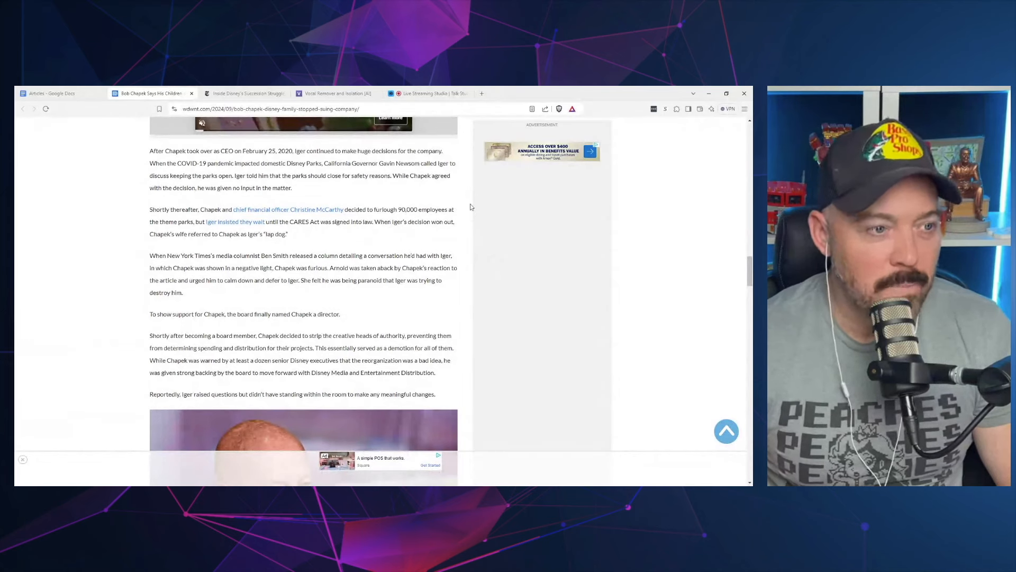
pyautogui.moveTo(479, 238)
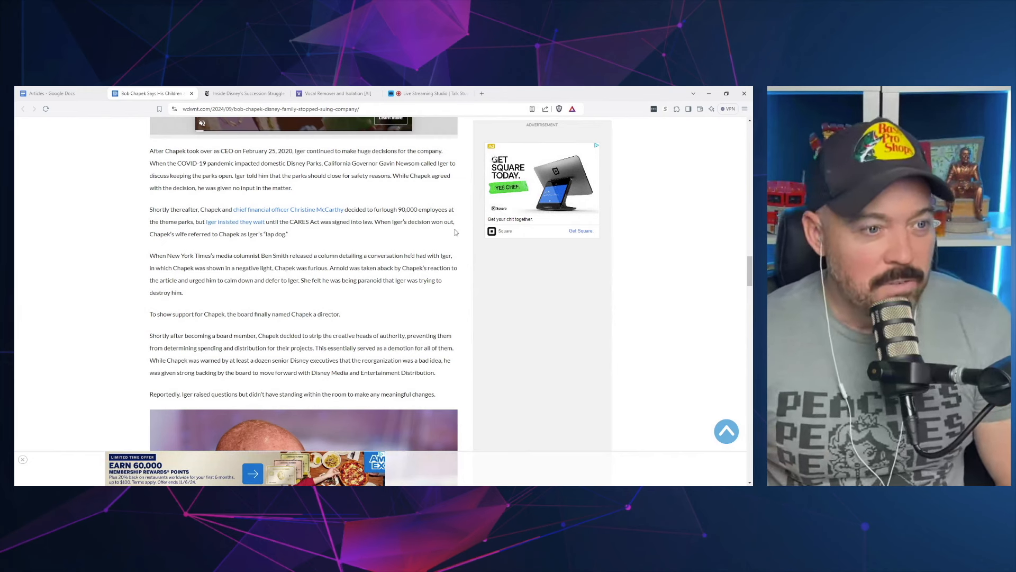
pyautogui.moveTo(460, 252)
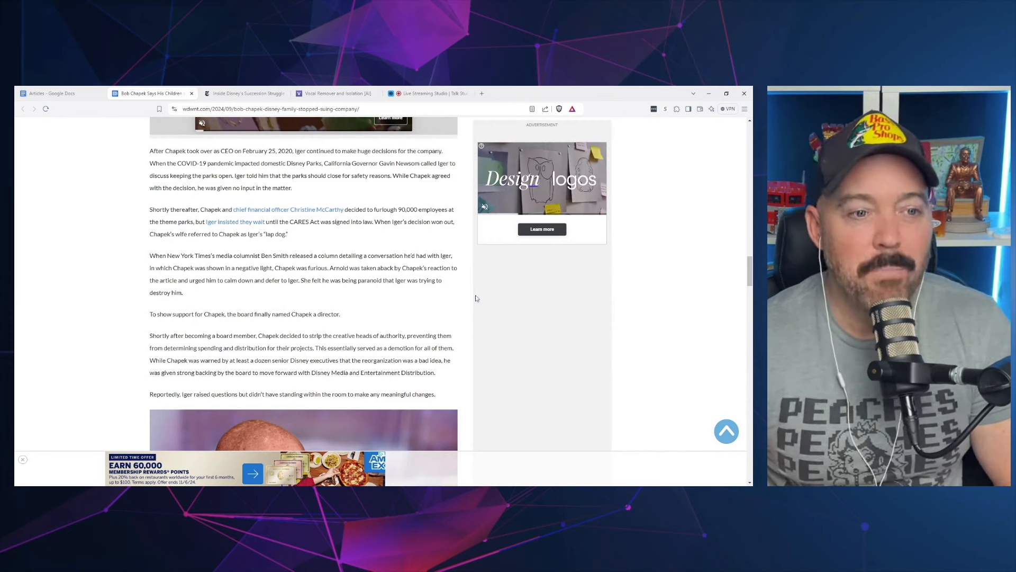
pyautogui.scroll(-3)
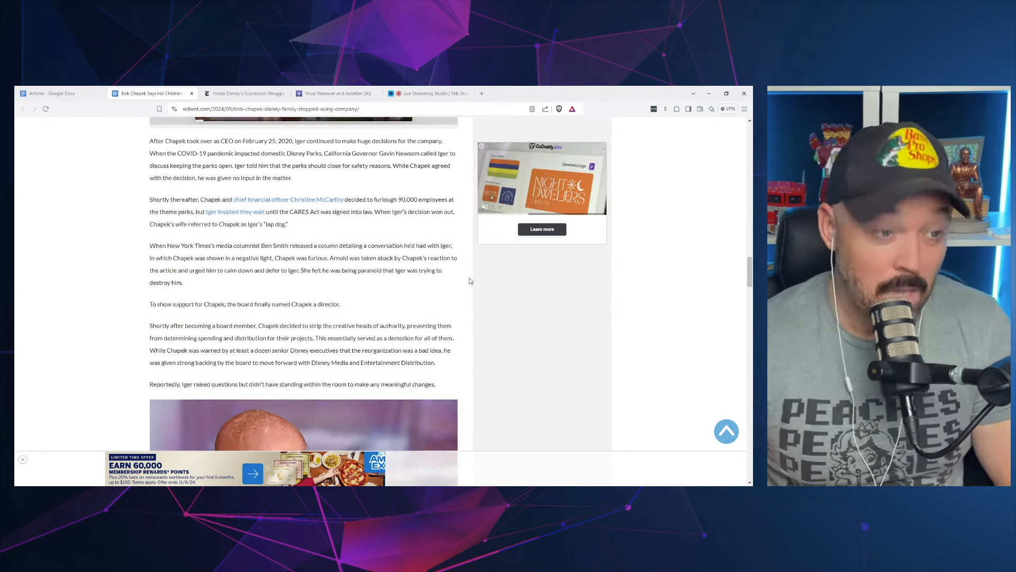
pyautogui.scroll(-3)
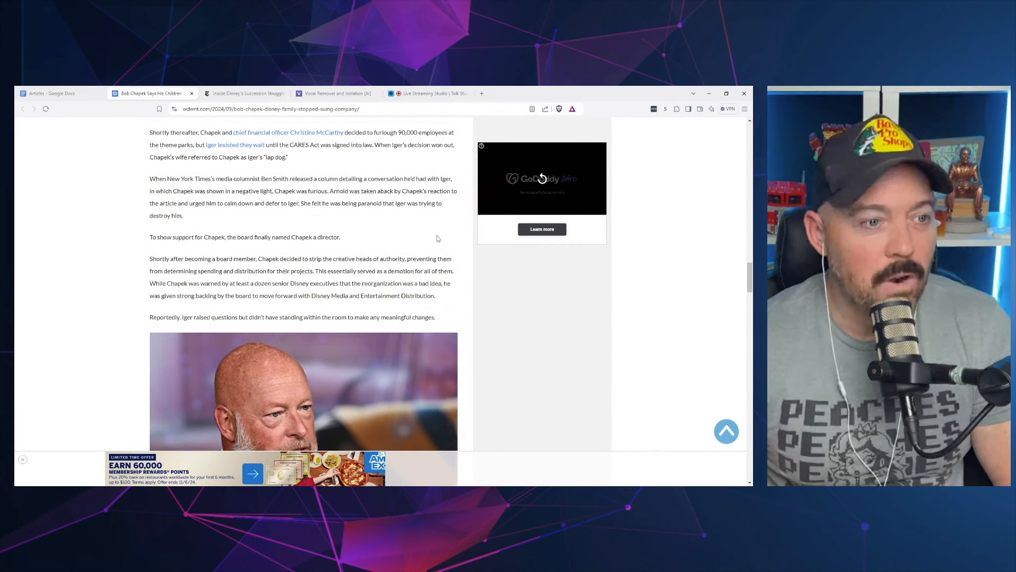
pyautogui.moveTo(433, 234)
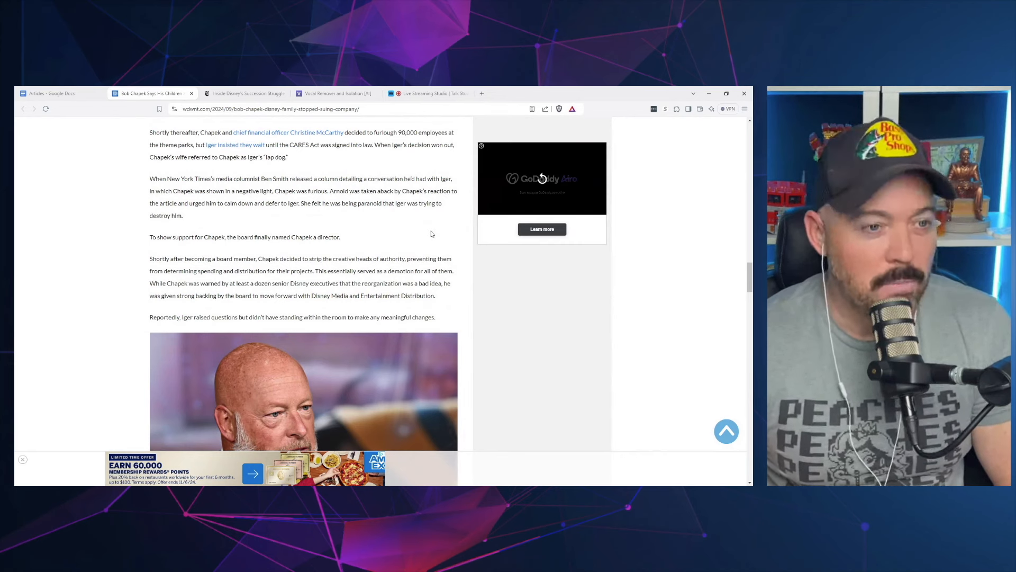
pyautogui.moveTo(455, 225)
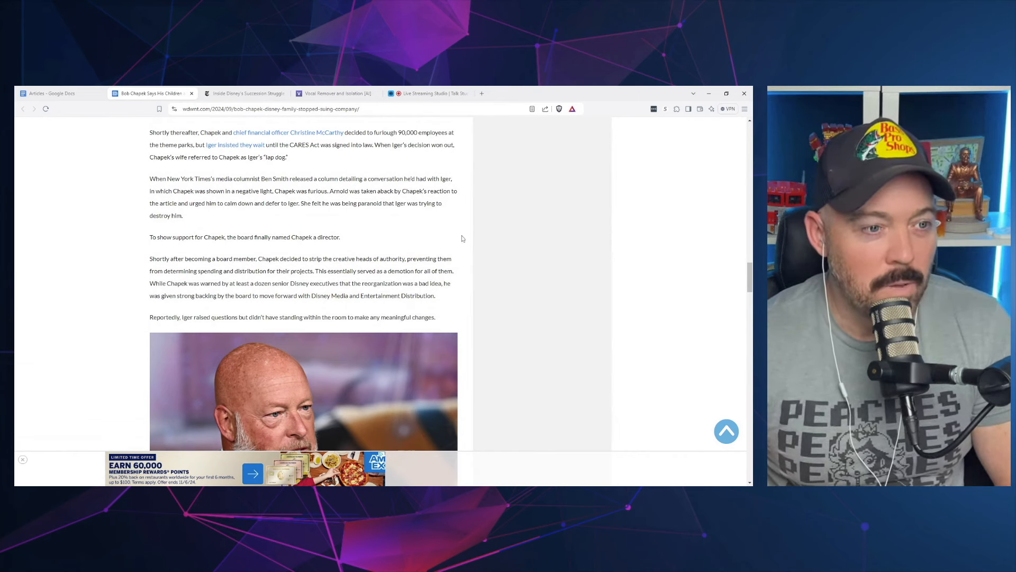
pyautogui.scroll(3)
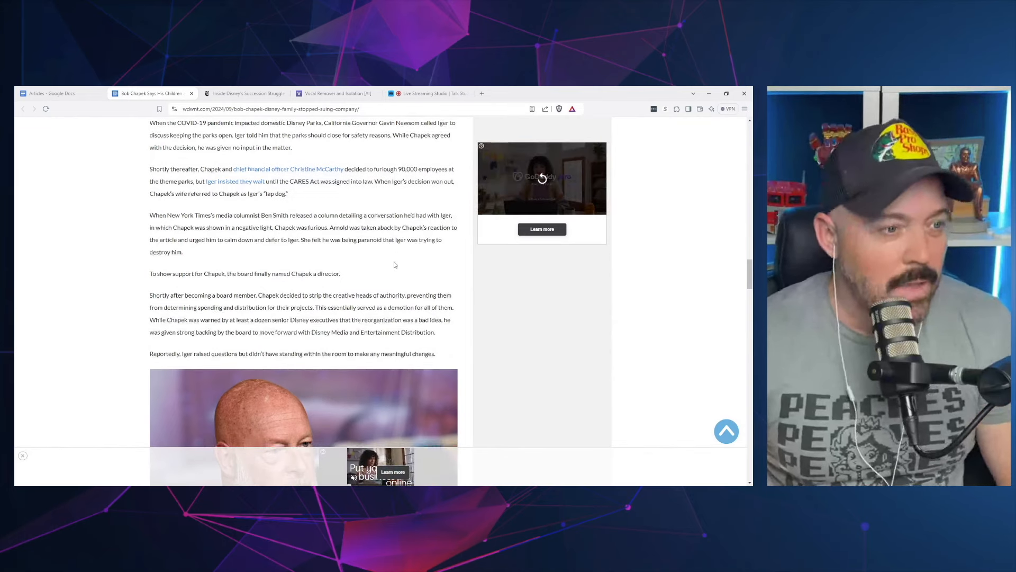
pyautogui.scroll(-3)
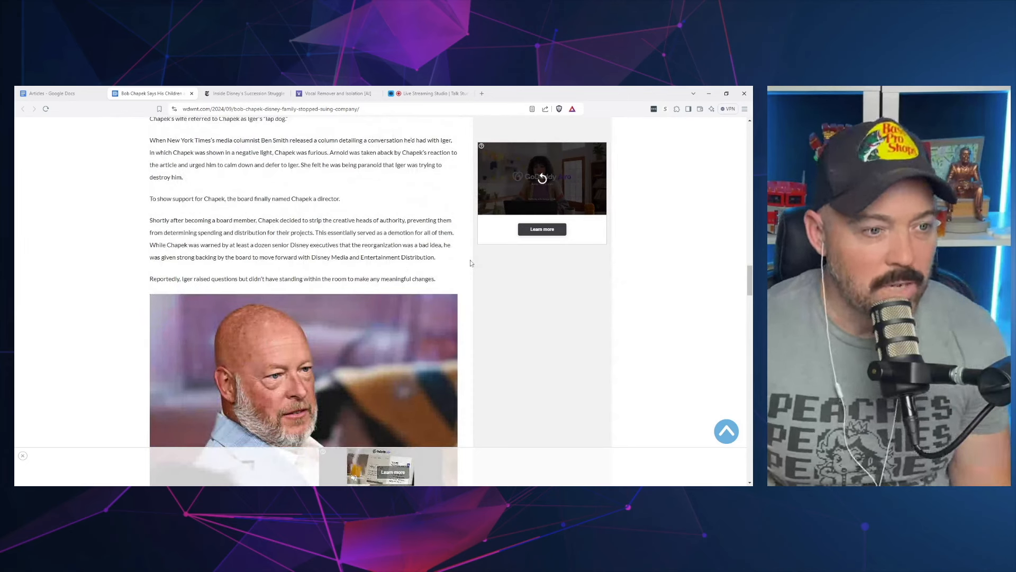
pyautogui.moveTo(478, 283)
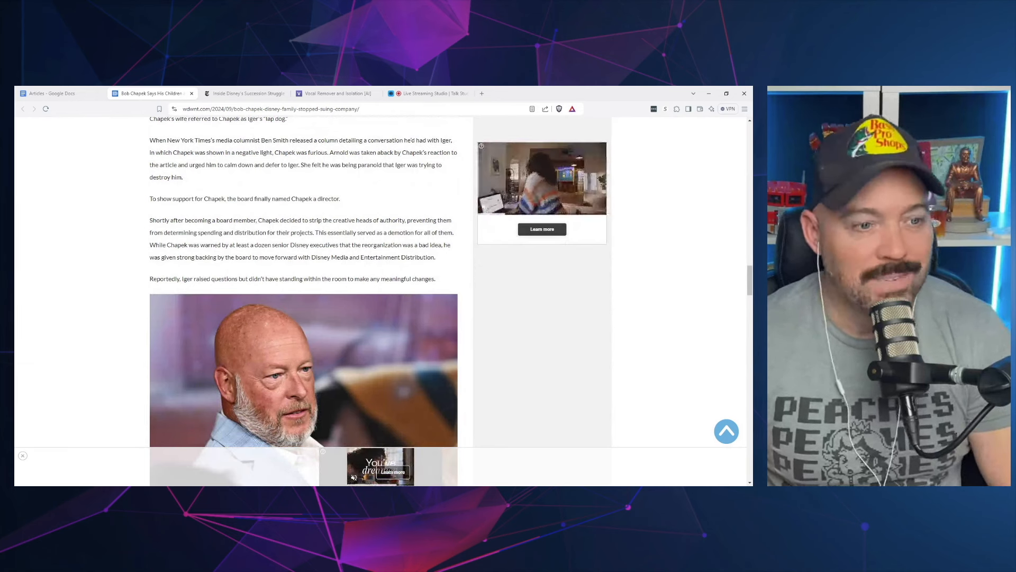
pyautogui.scroll(-3)
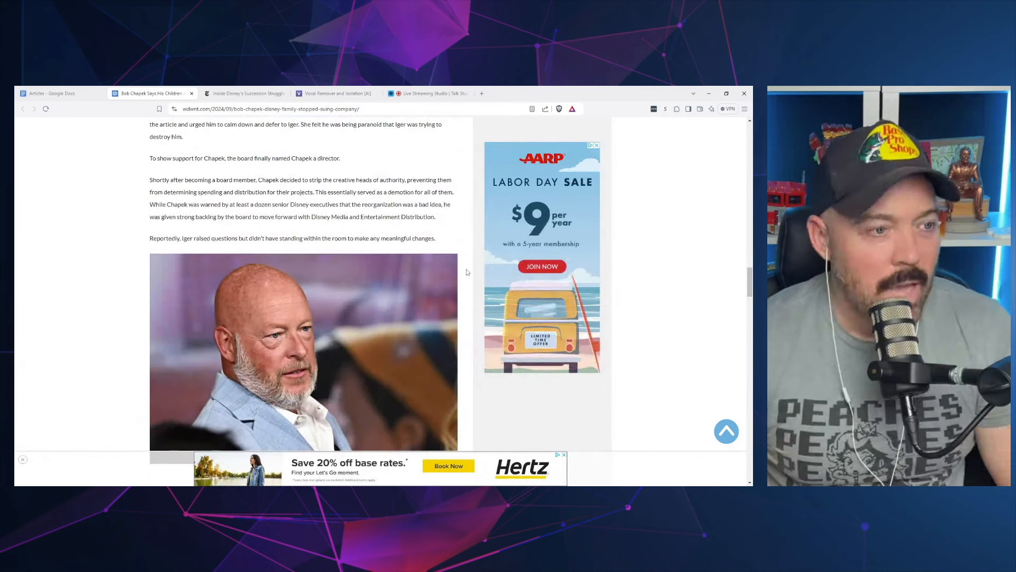
# Move past the ads to the 'Don't Say Gay' bill paragraphs and Chapek's firing, reaching 'Finding a New Successor'
pyautogui.scroll(-3)
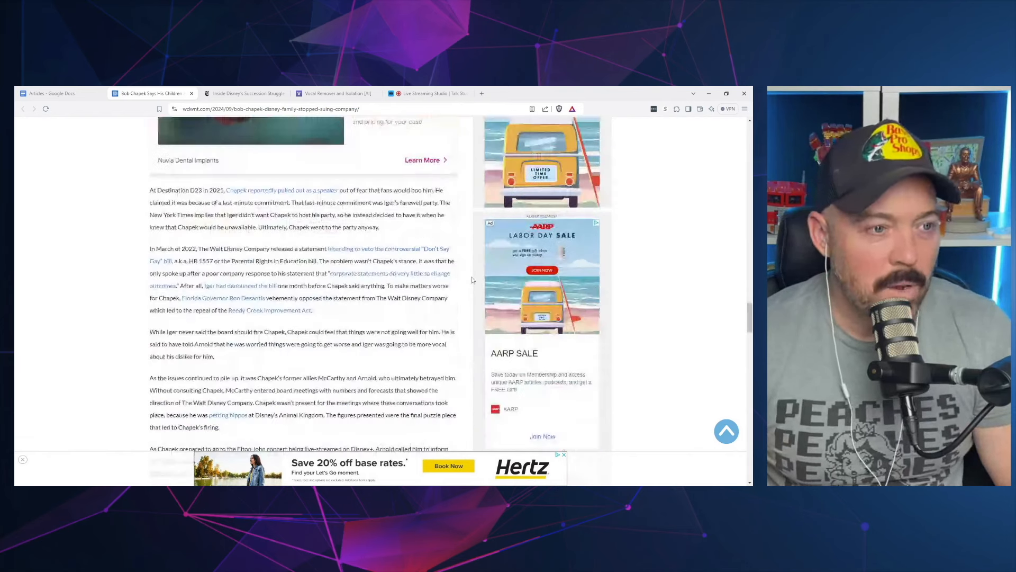
pyautogui.scroll(-3)
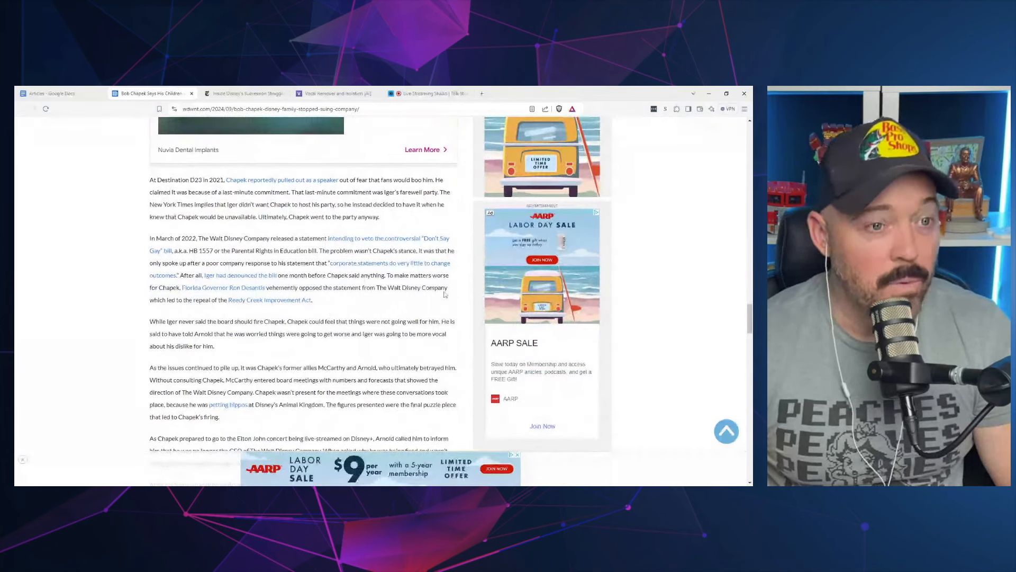
pyautogui.scroll(-3)
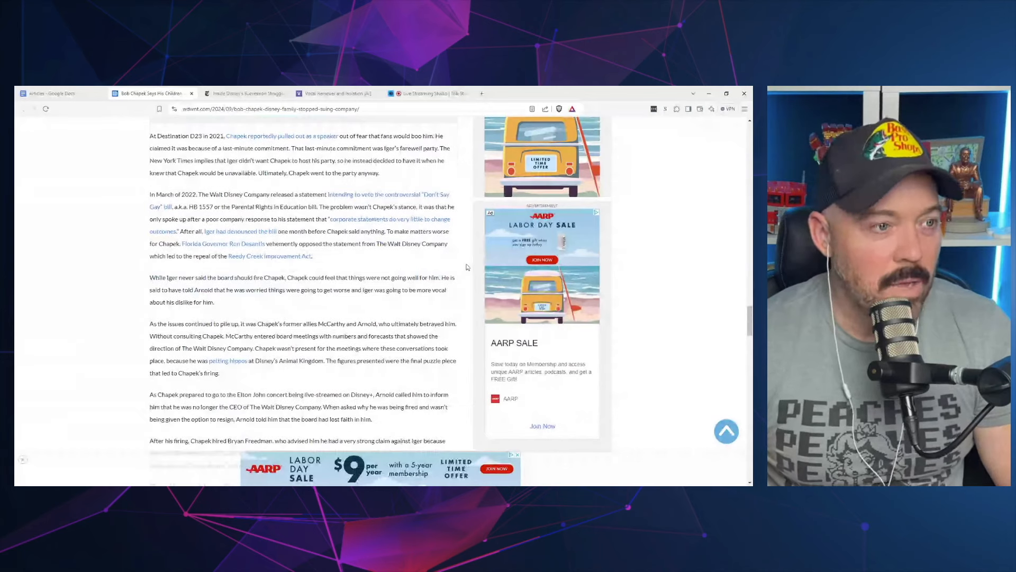
pyautogui.scroll(3)
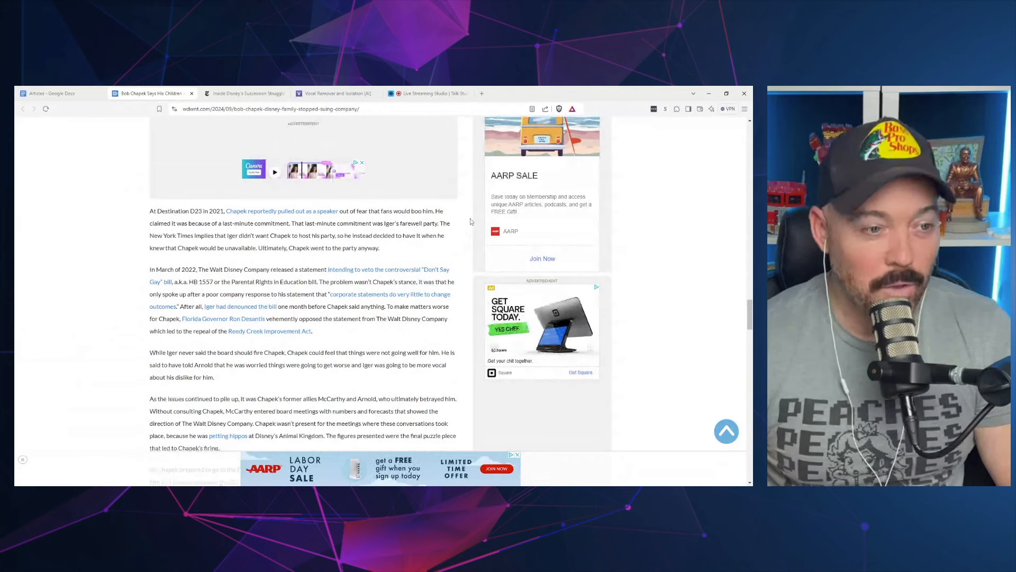
pyautogui.scroll(-3)
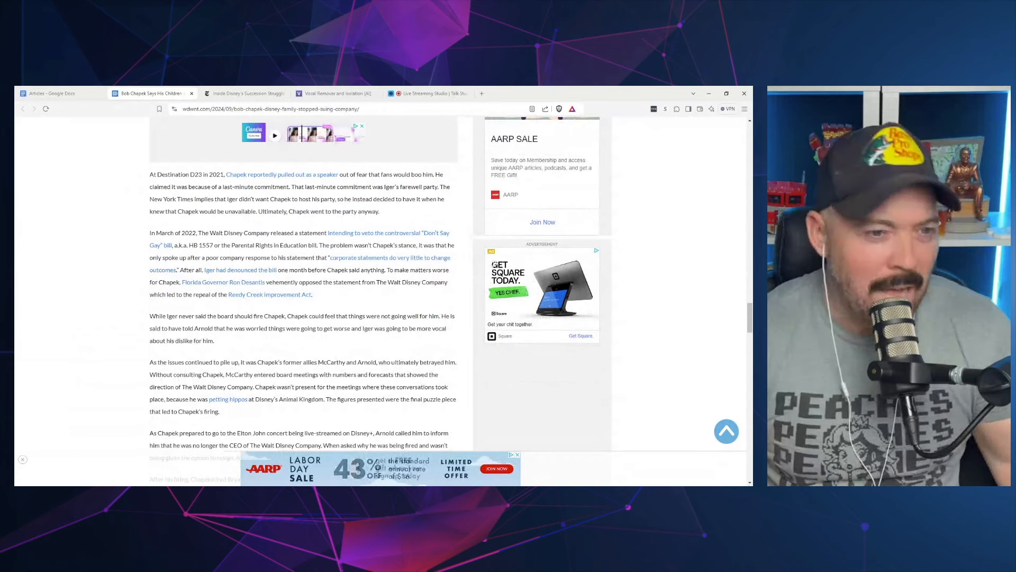
pyautogui.scroll(-3)
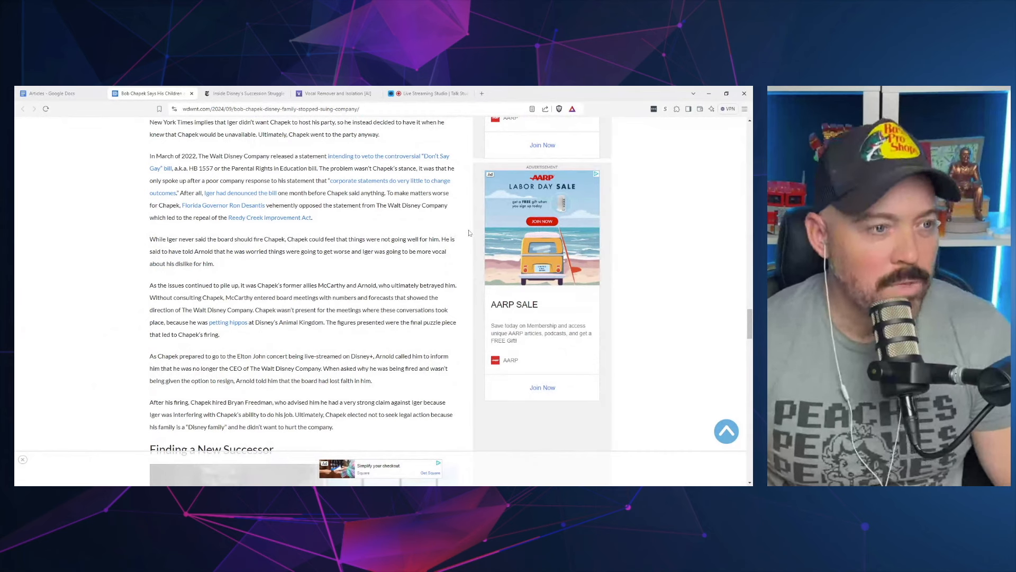
pyautogui.moveTo(464, 219)
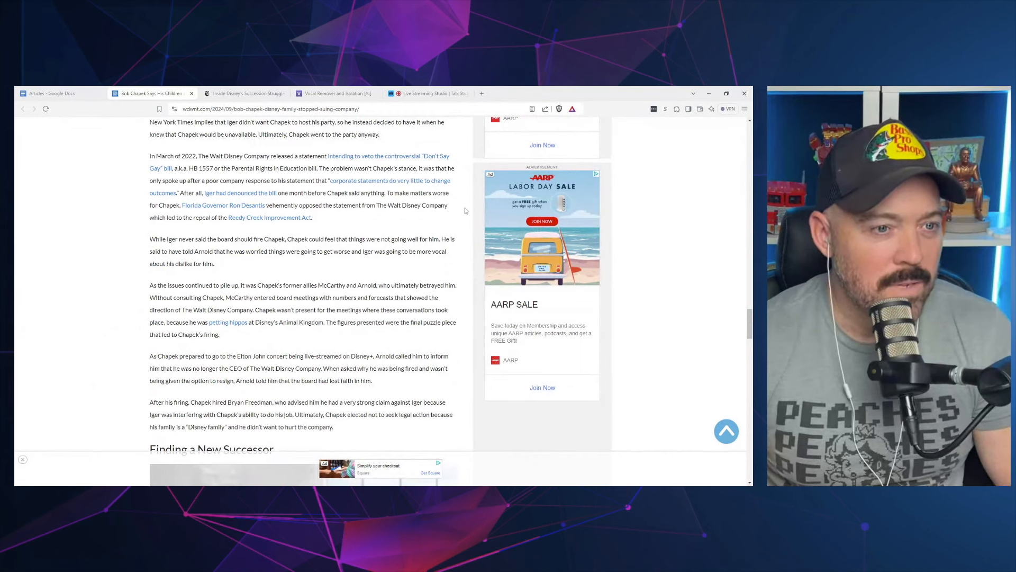
pyautogui.moveTo(469, 246)
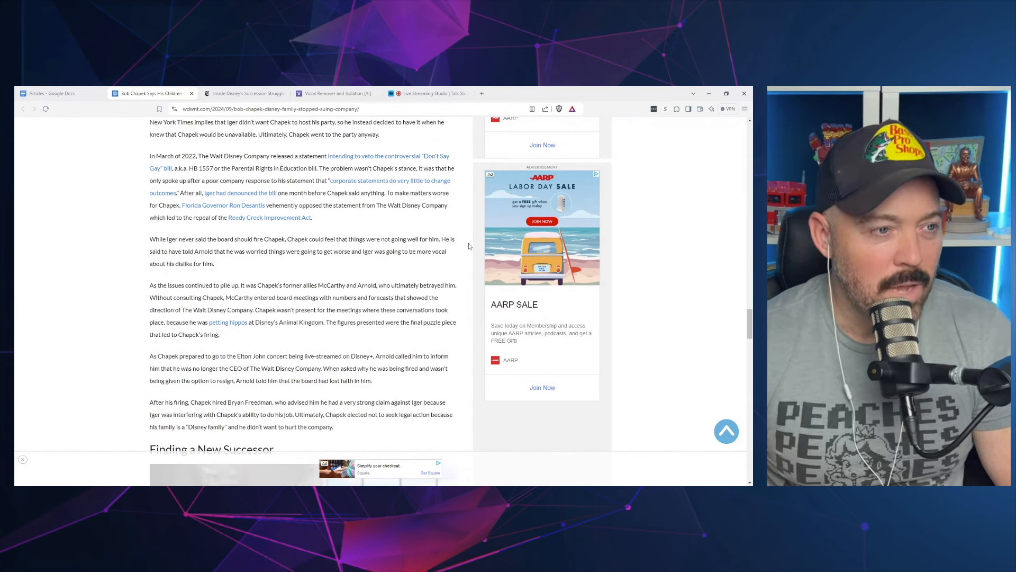
pyautogui.moveTo(470, 229)
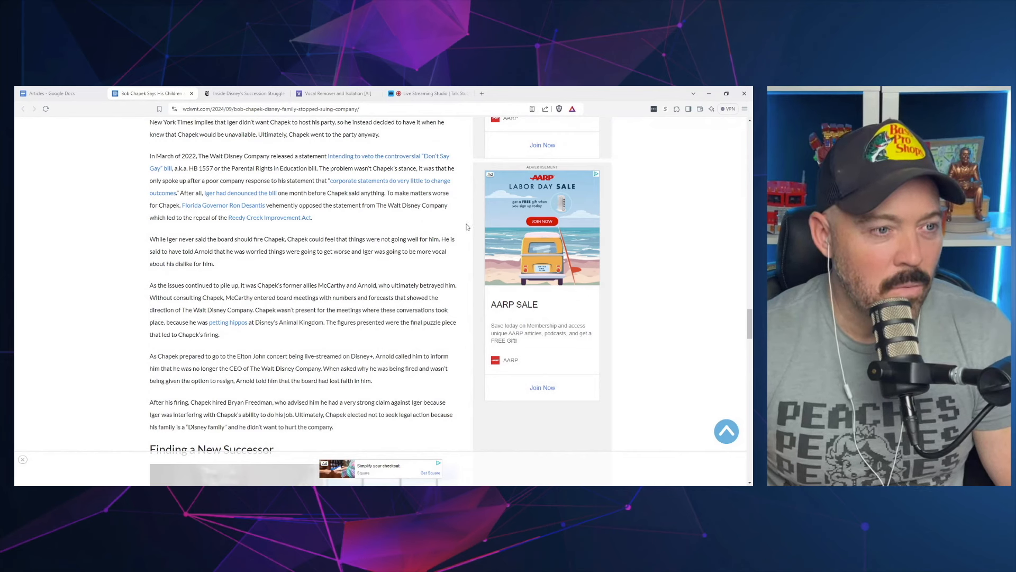
pyautogui.moveTo(462, 220)
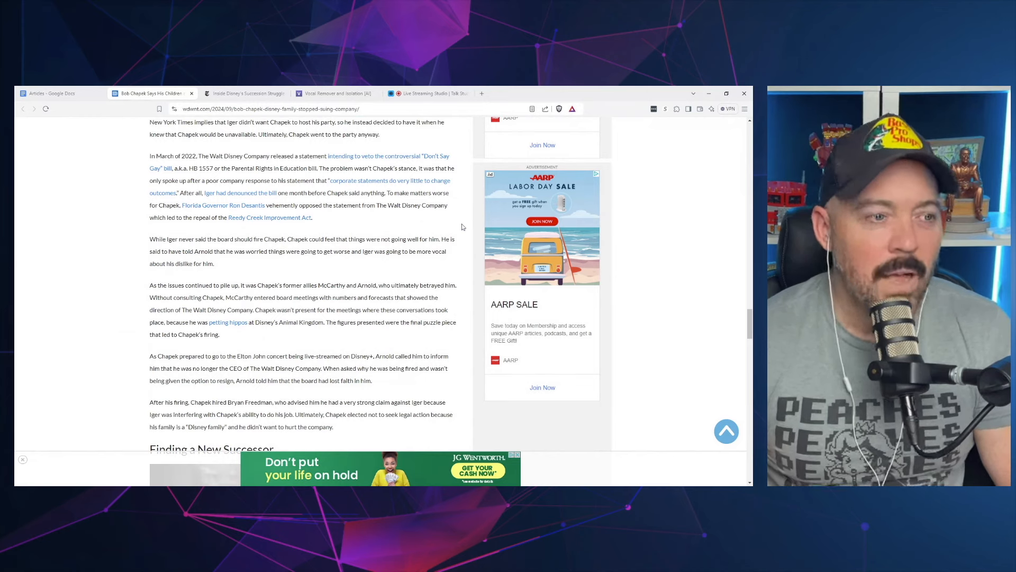
pyautogui.scroll(3)
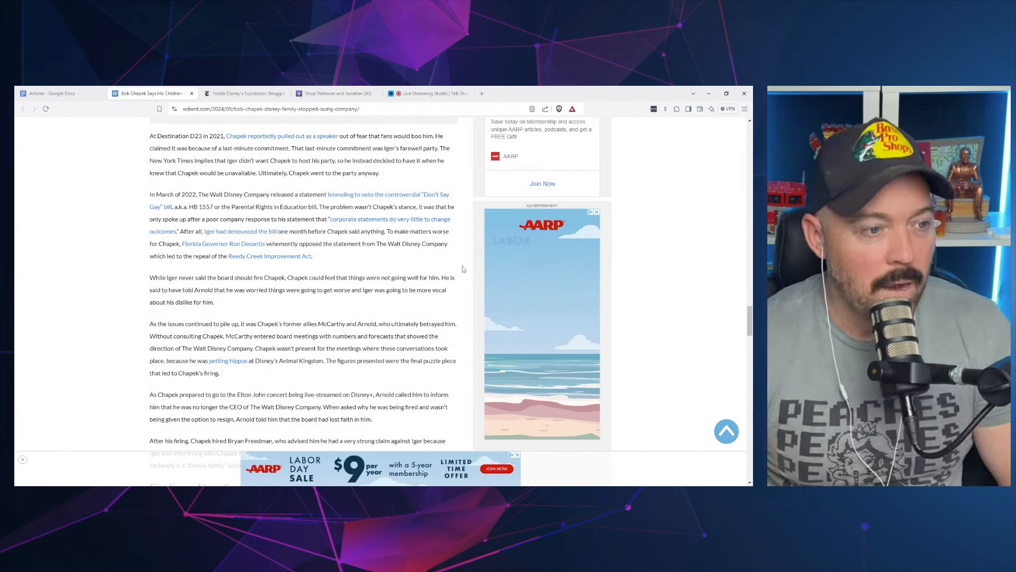
# Read through the remaining paragraphs at the end of the WDW News Today article
pyautogui.scroll(-3)
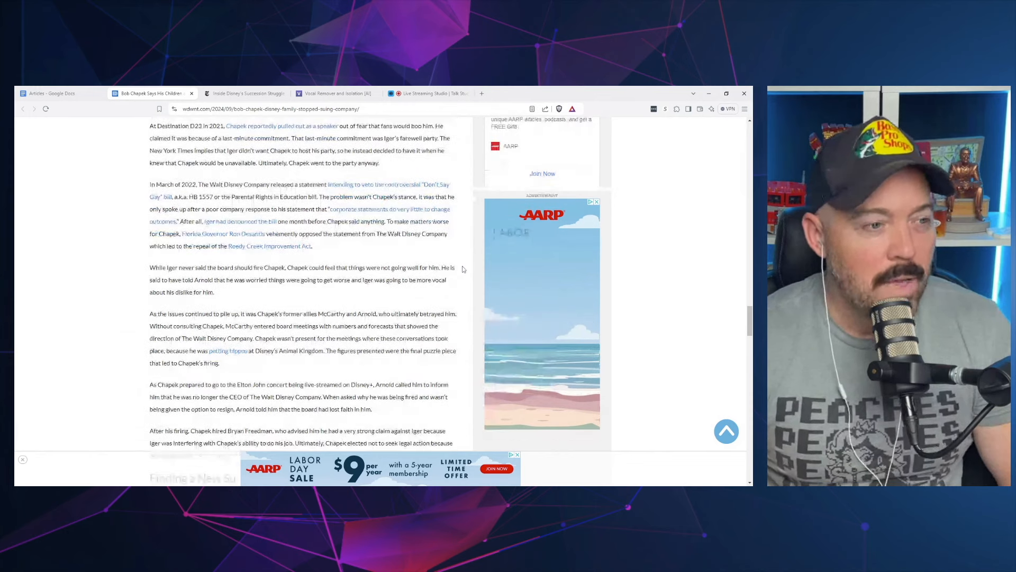
pyautogui.scroll(-3)
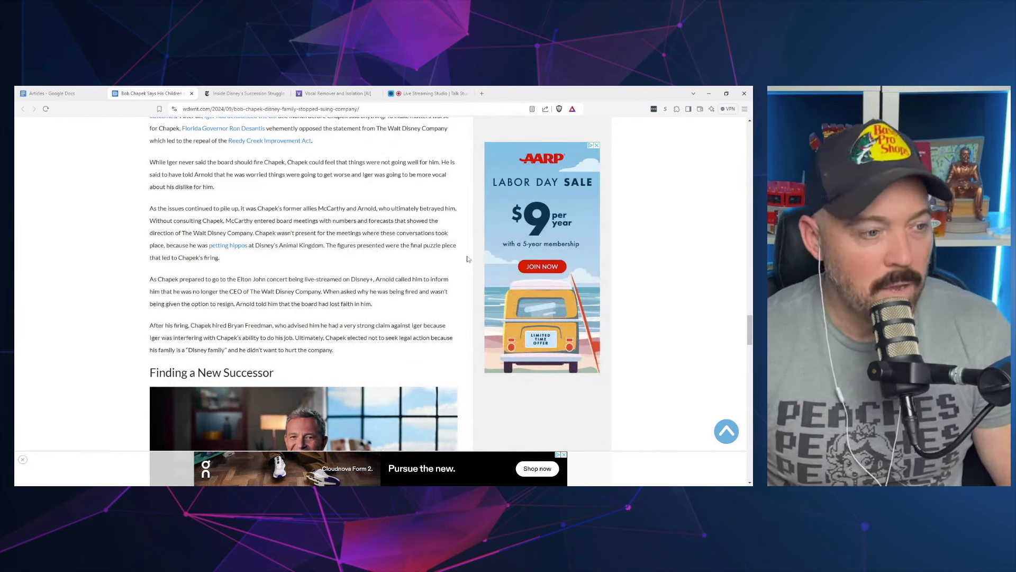
pyautogui.scroll(-3)
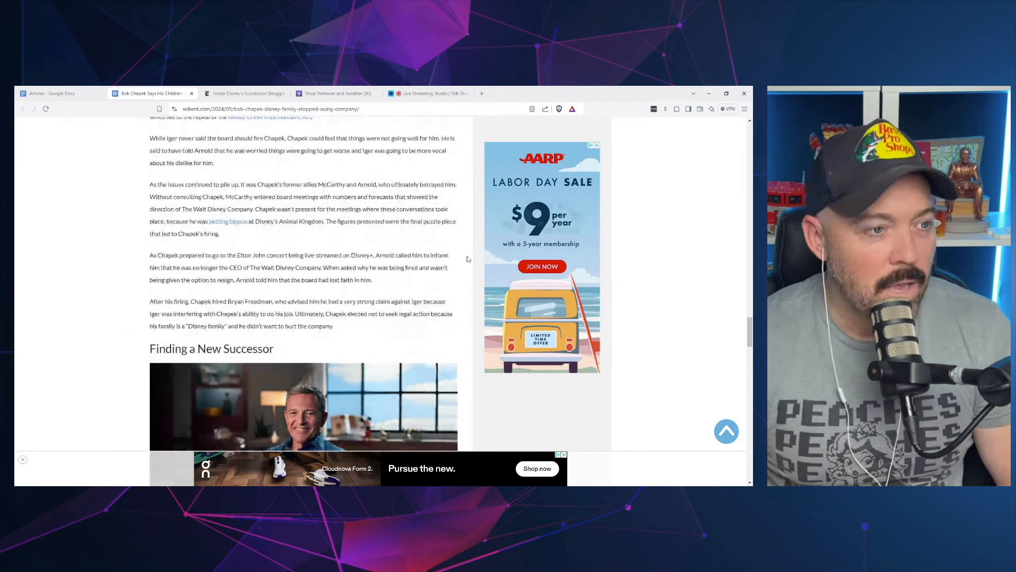
pyautogui.scroll(-3)
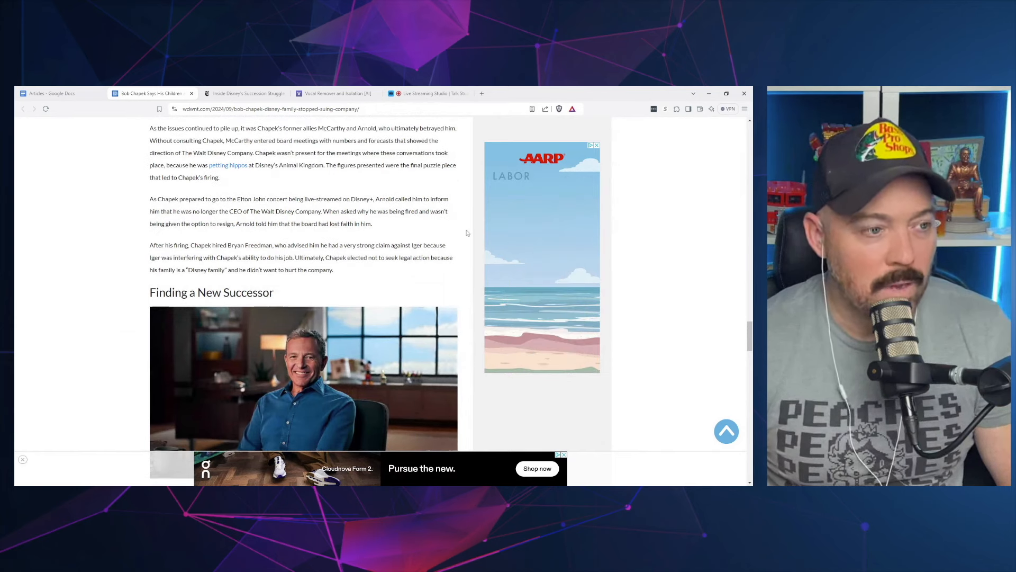
pyautogui.scroll(-3)
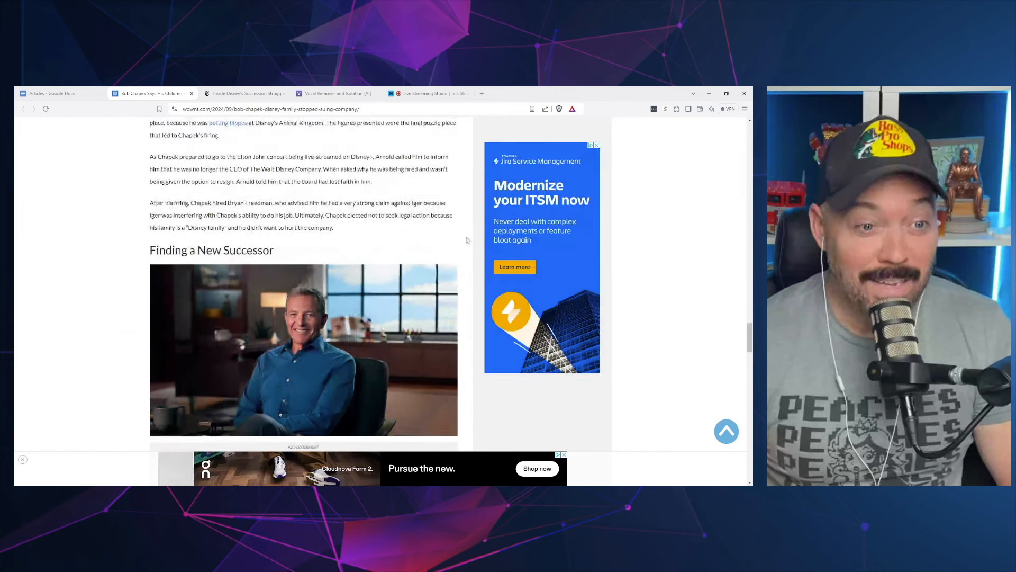
pyautogui.scroll(3)
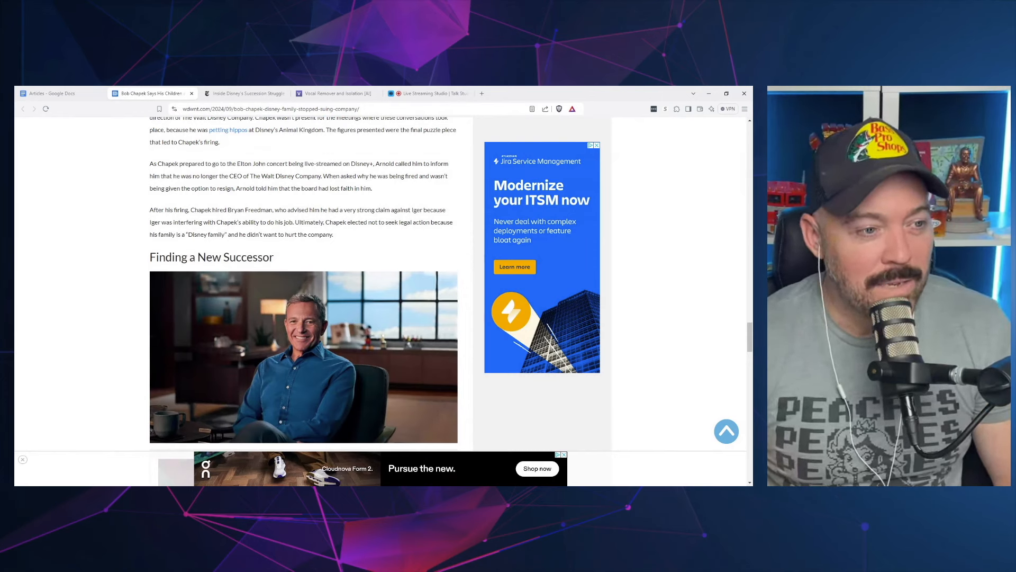
pyautogui.moveTo(470, 241)
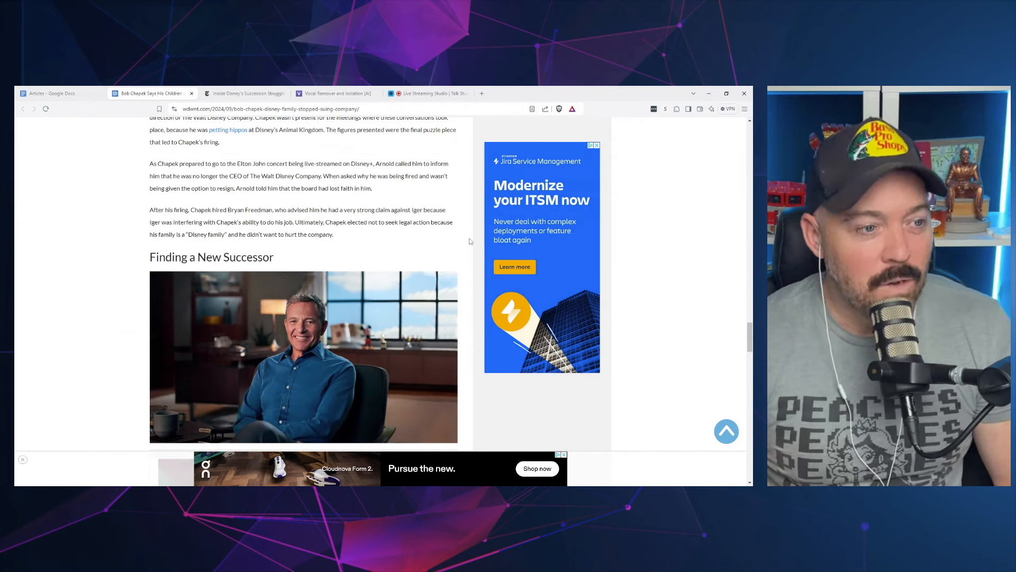
# Switch to the NYT 'The Palace Coup at the Magic Kingdom' article tab
pyautogui.click(243, 93)
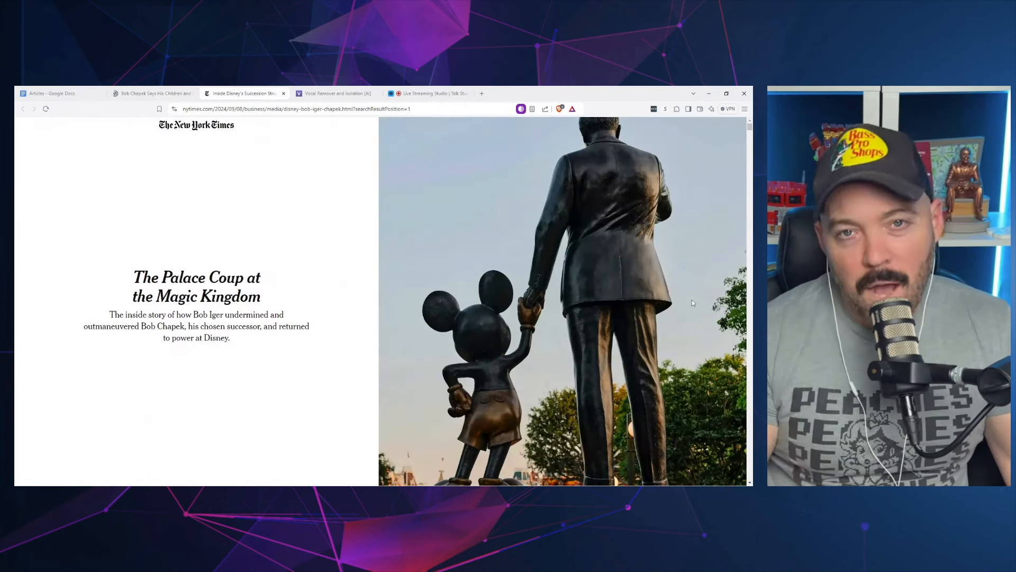